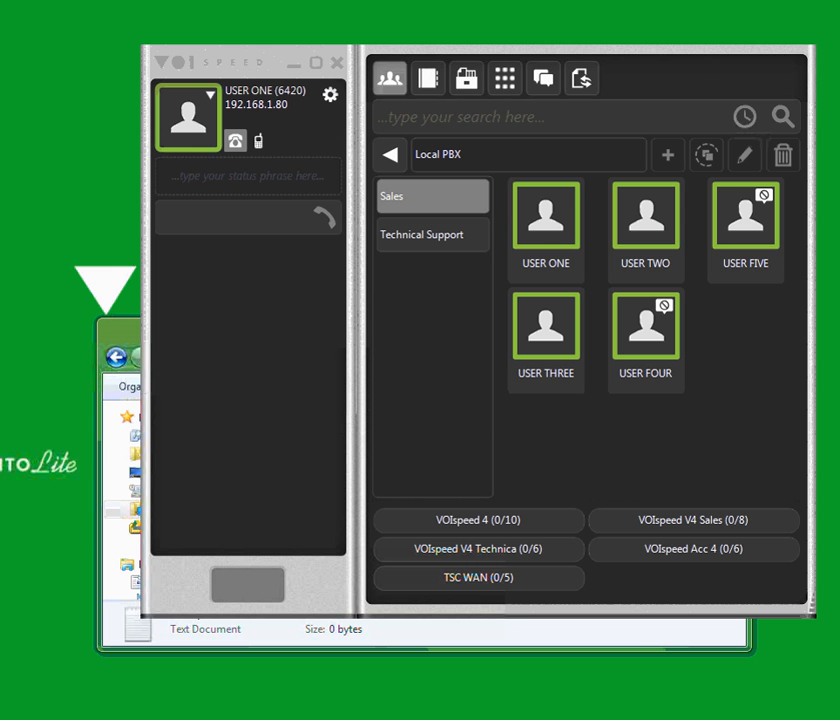
# - Call USER FIVE on extension 6422 from the Sales group, then hang up
pyautogui.click(240, 217)
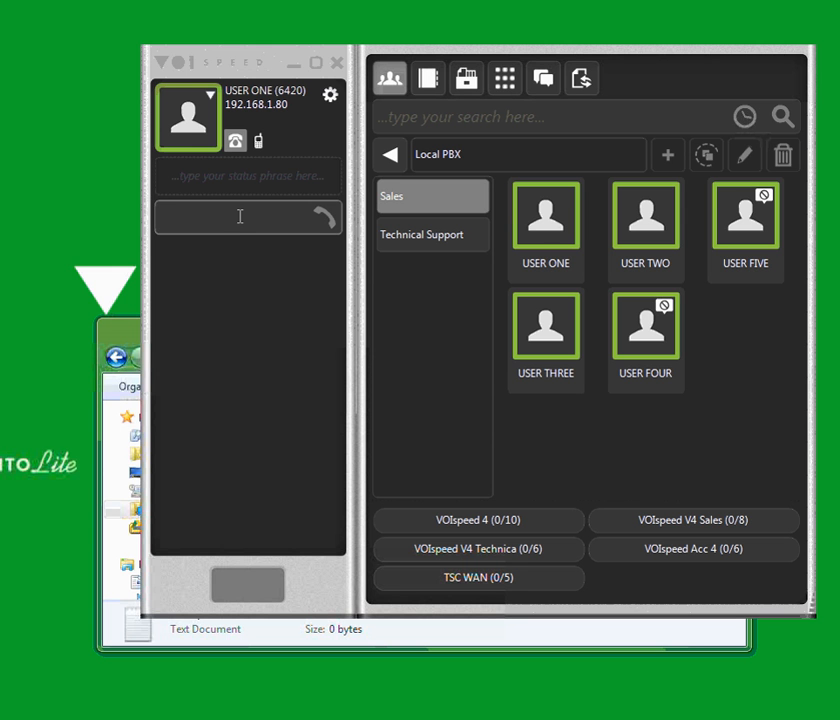
pyautogui.rightClick(240, 216)
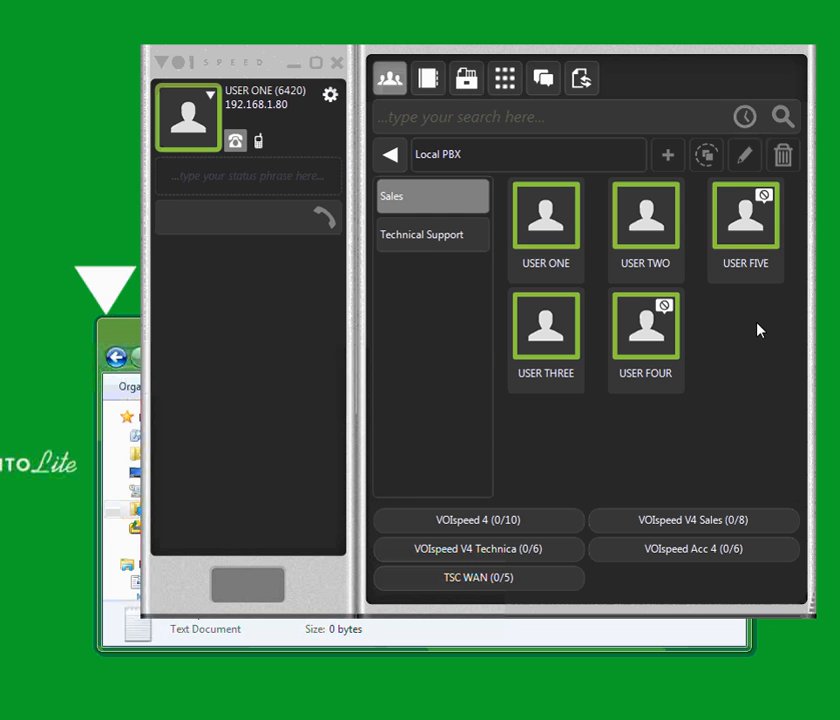
pyautogui.click(745, 215)
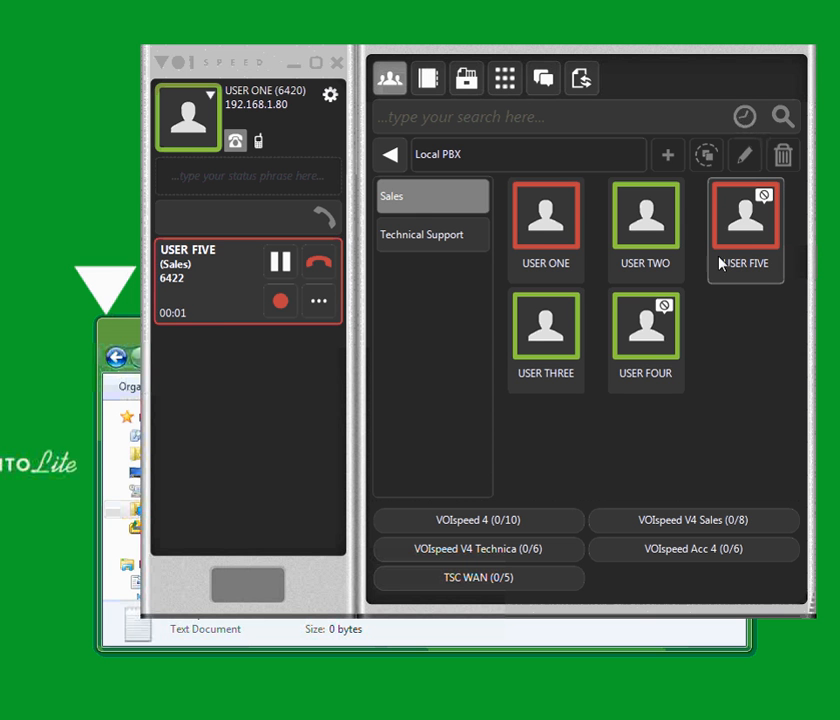
pyautogui.click(318, 262)
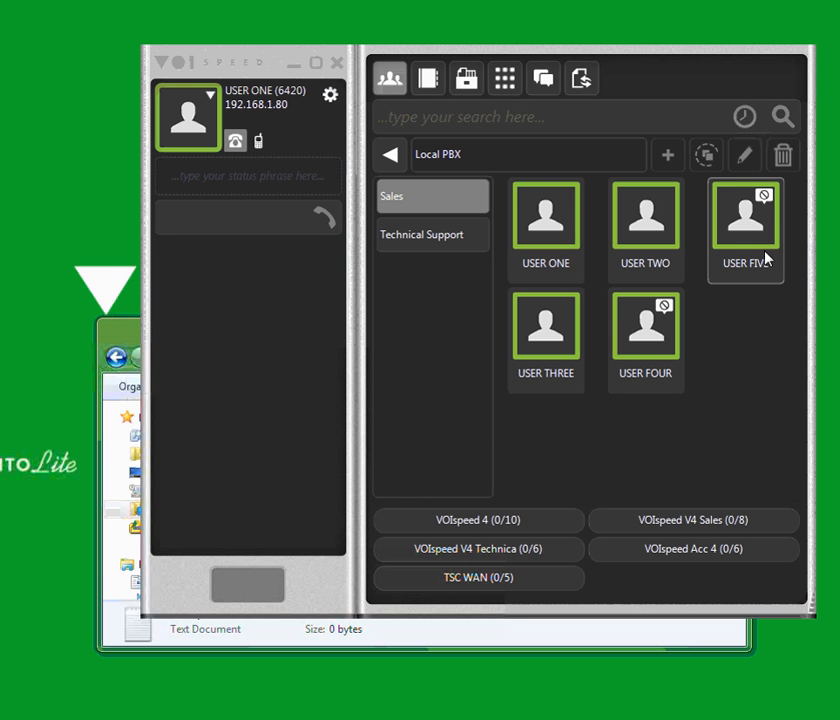
pyautogui.click(745, 215)
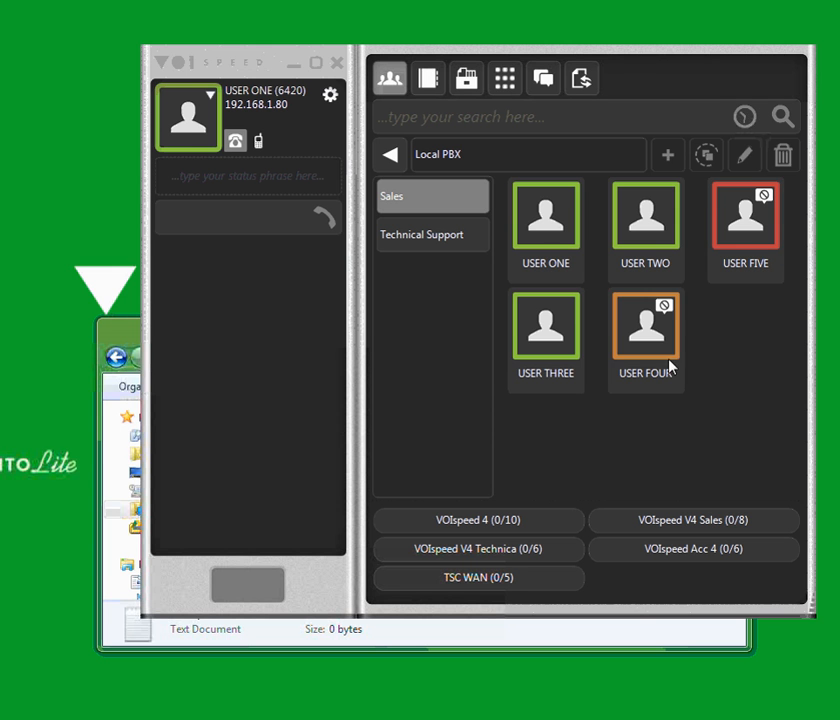
pyautogui.moveTo(737, 277)
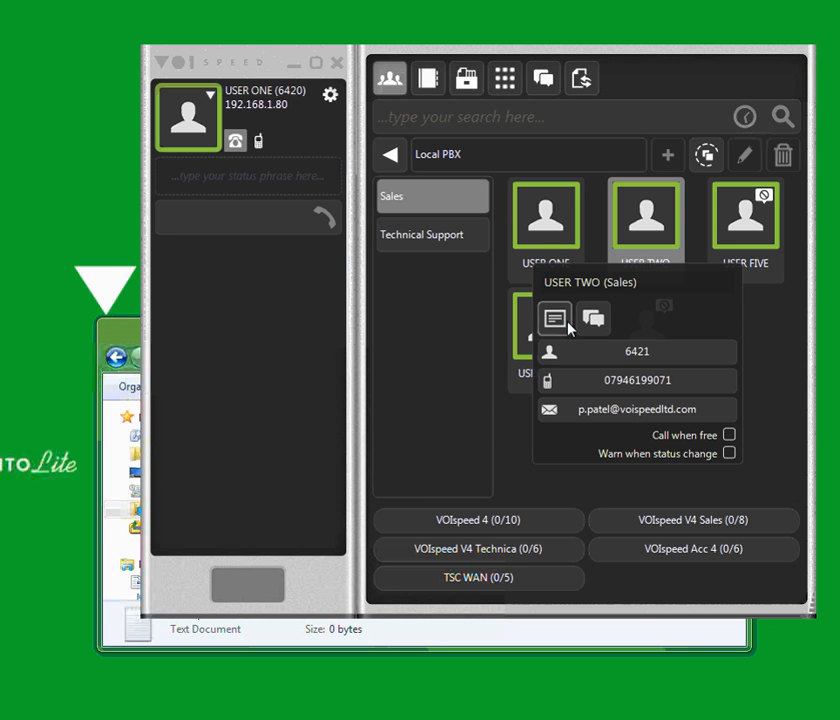
pyautogui.moveTo(555, 318)
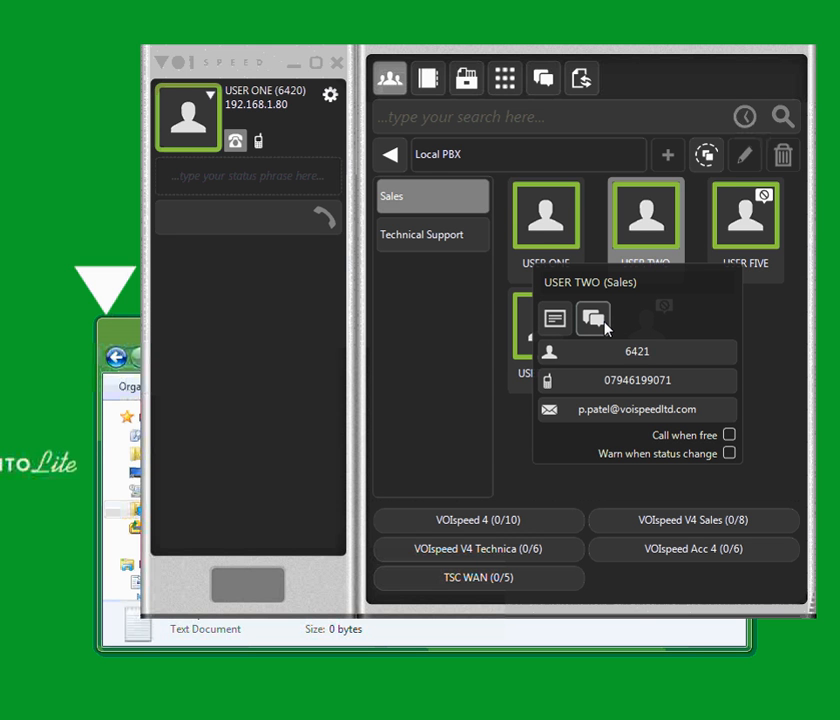
pyautogui.moveTo(593, 318)
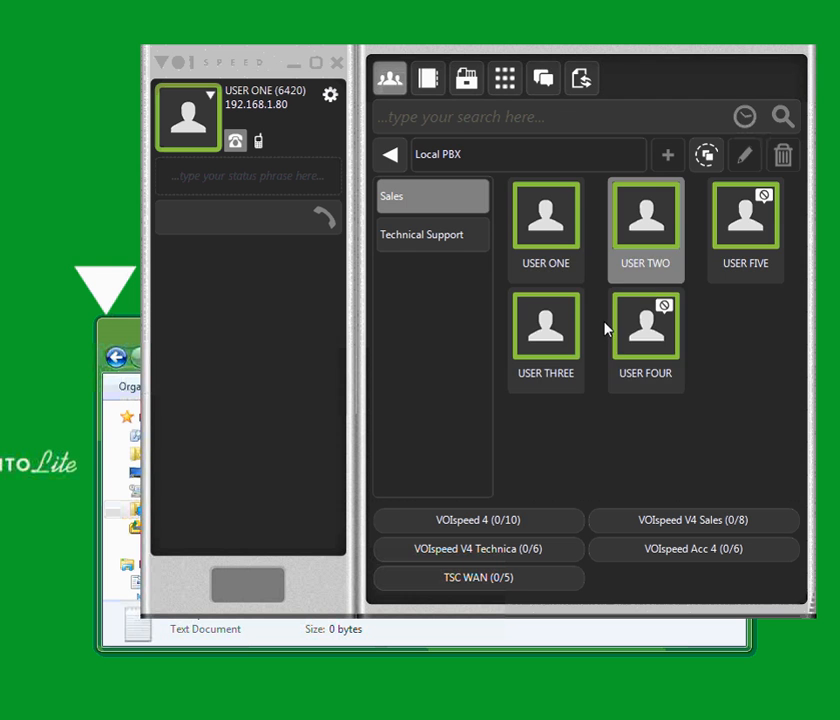
# - Open the chat with USER TWO, send 'test chat', and receive the 'test reply'
pyautogui.click(543, 78)
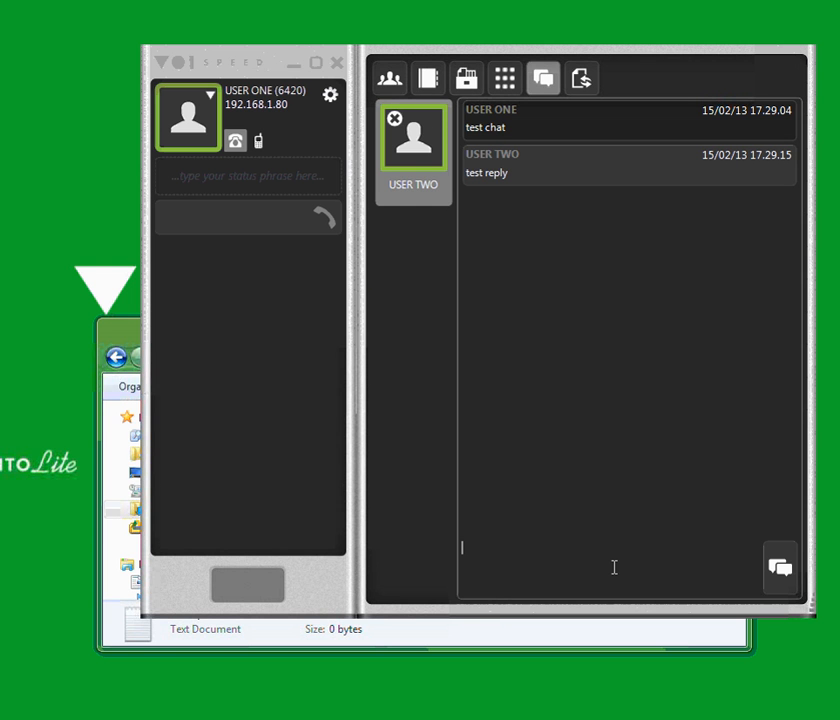
pyautogui.write('test')
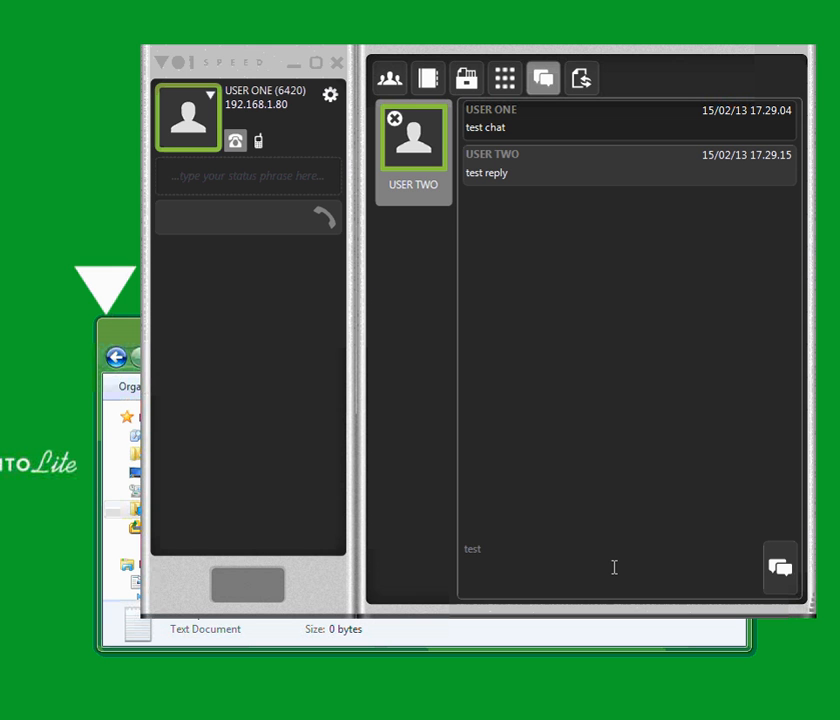
pyautogui.write('chat')
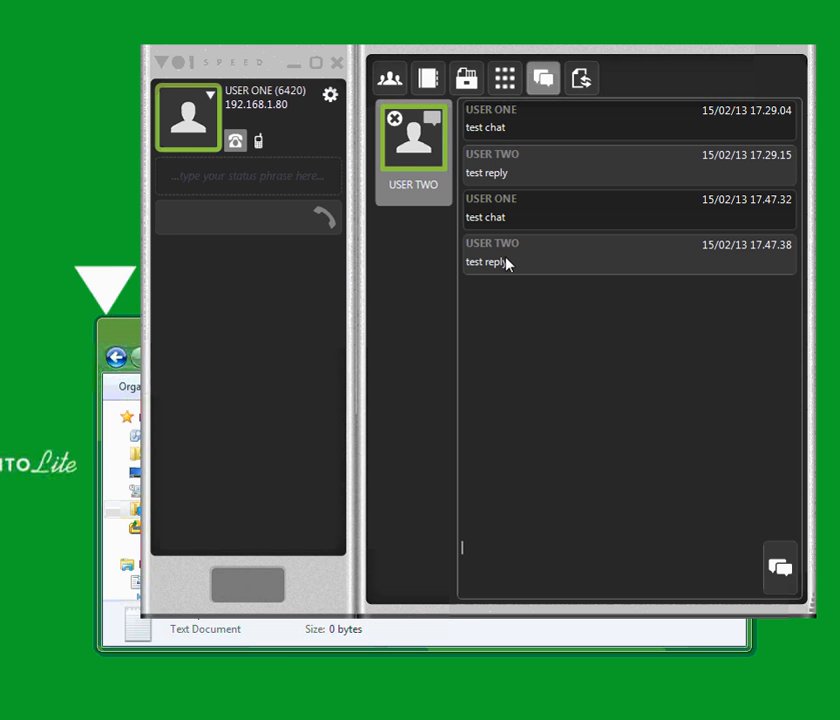
pyautogui.moveTo(581, 78)
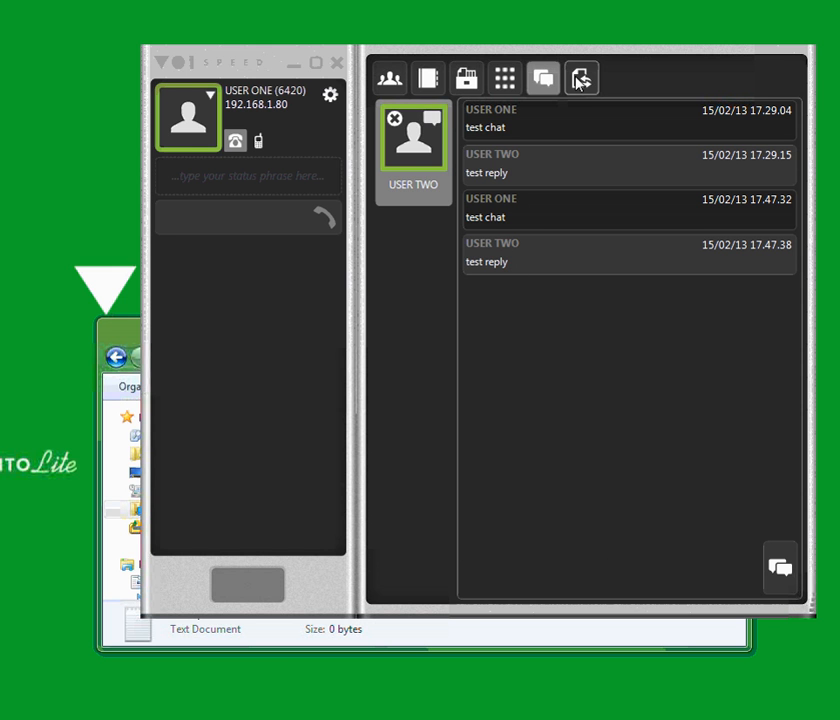
pyautogui.click(543, 78)
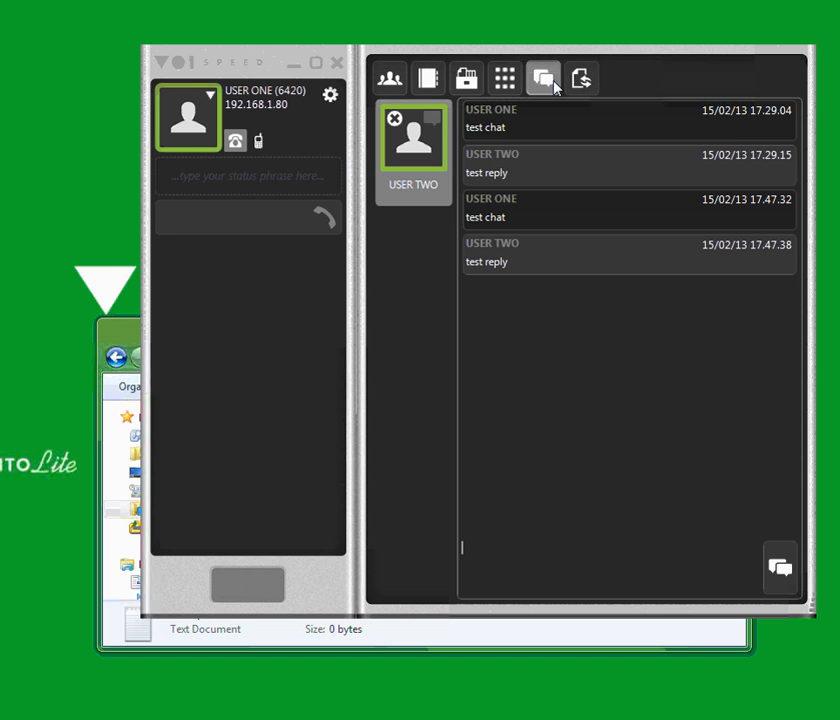
pyautogui.moveTo(543, 78)
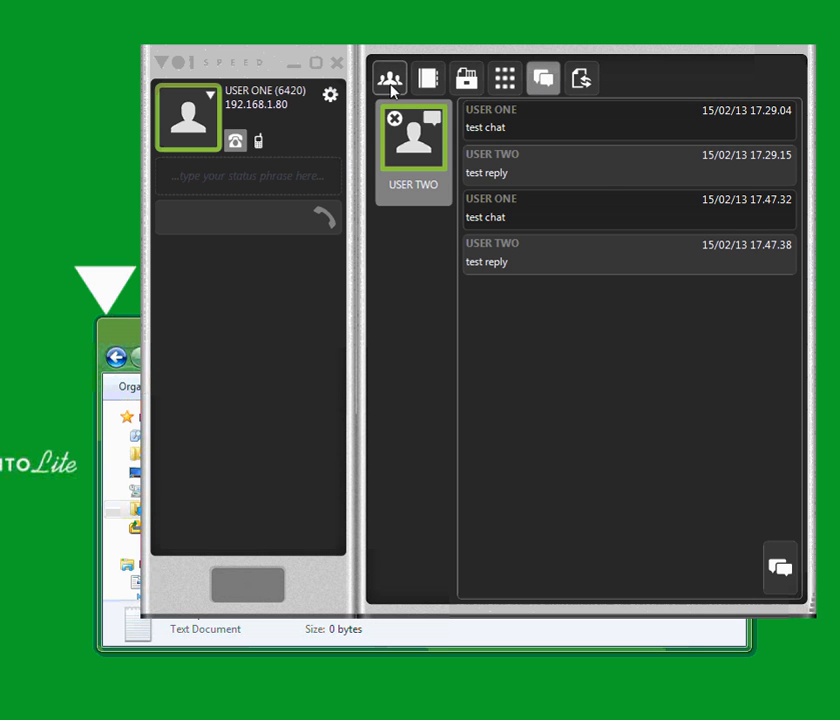
# - Switch back to the Users directory showing the Local PBX Sales group
pyautogui.click(389, 78)
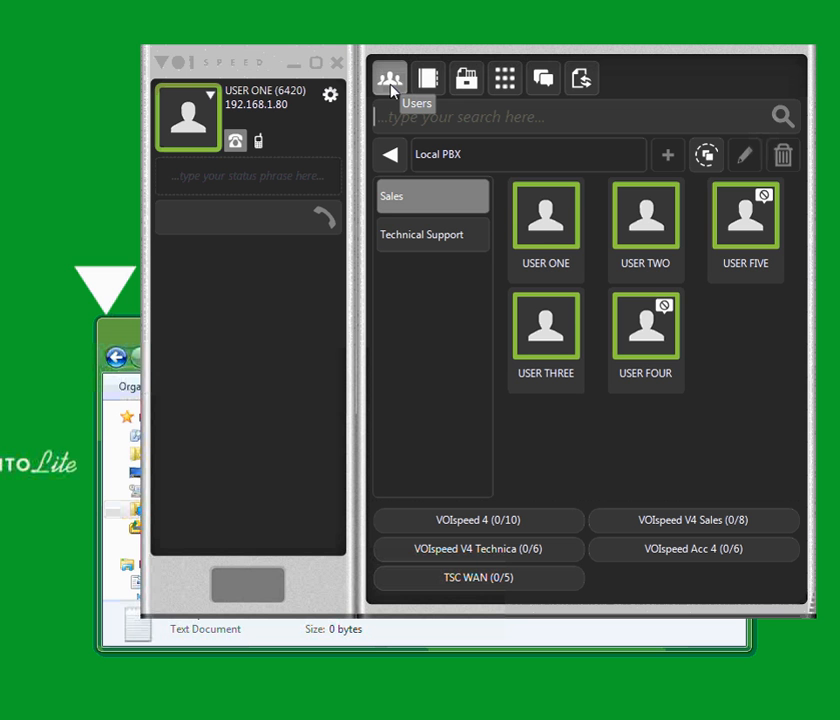
pyautogui.moveTo(630, 195)
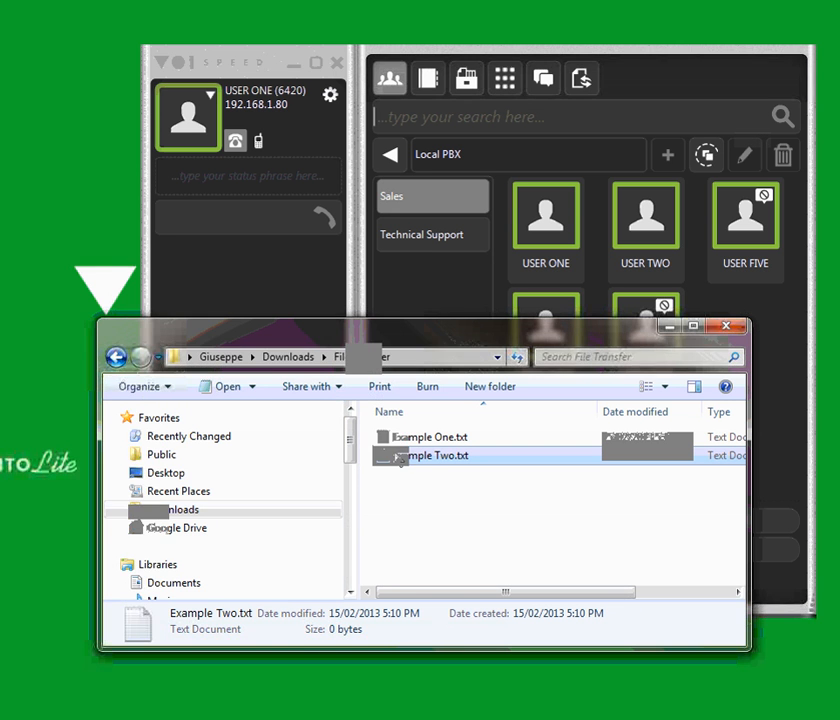
pyautogui.moveTo(435, 455)
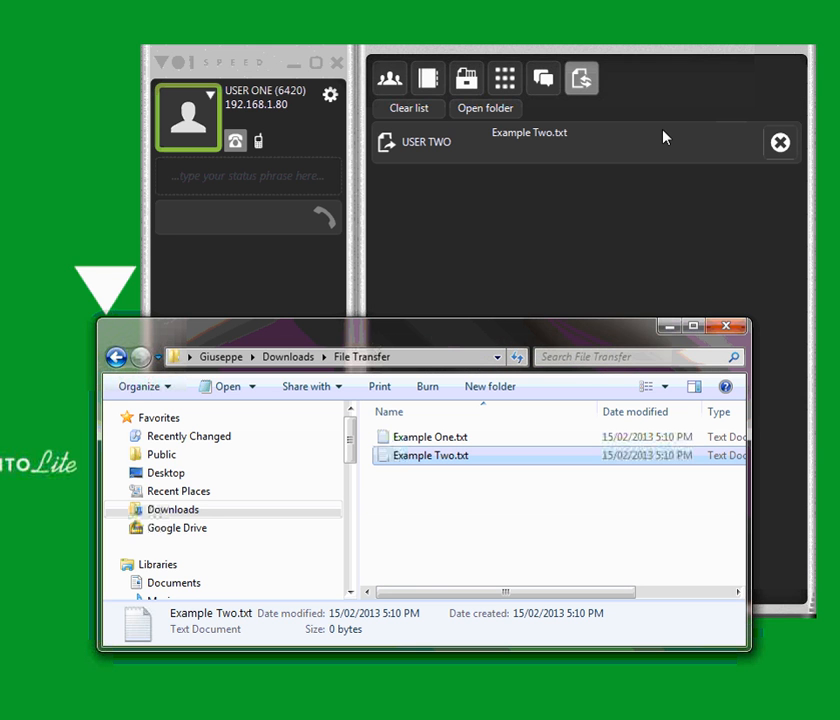
pyautogui.moveTo(604, 146)
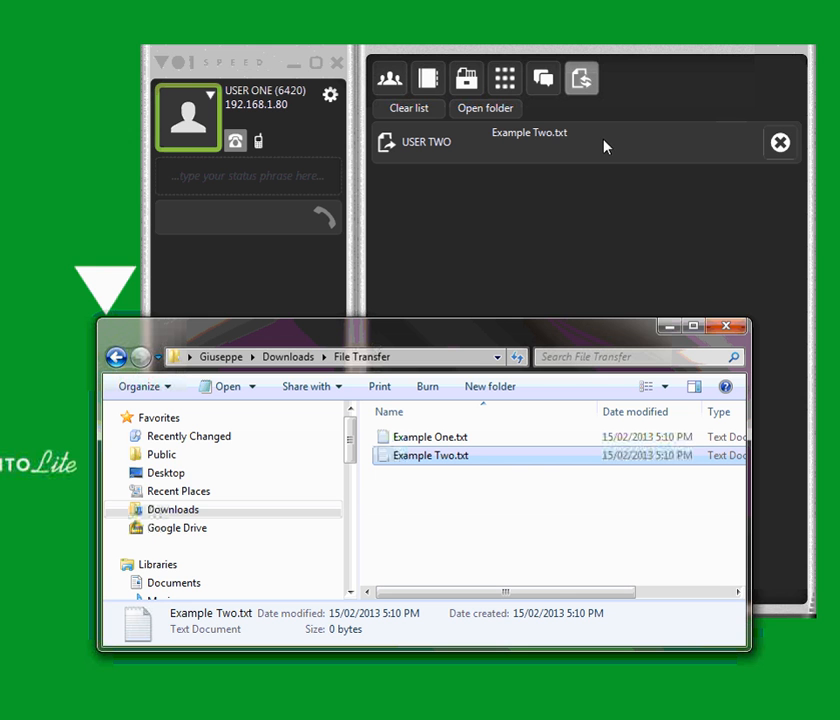
pyautogui.moveTo(434, 153)
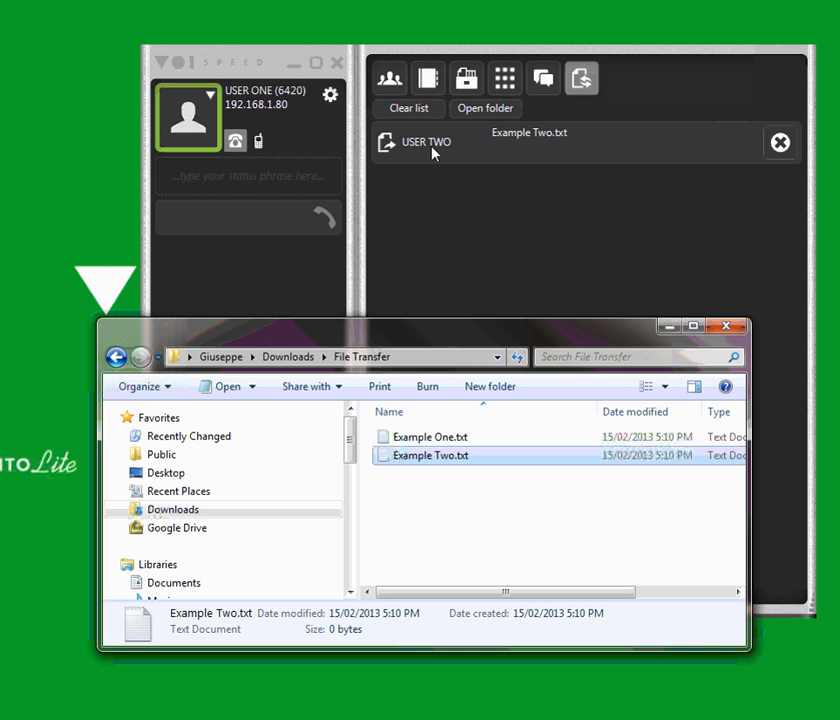
pyautogui.moveTo(581, 78)
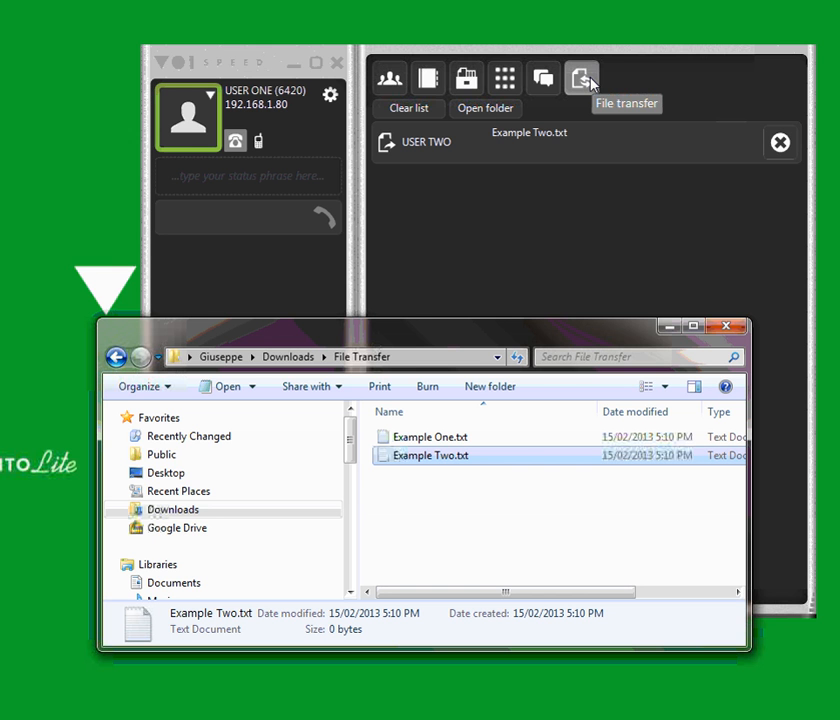
pyautogui.moveTo(389, 79)
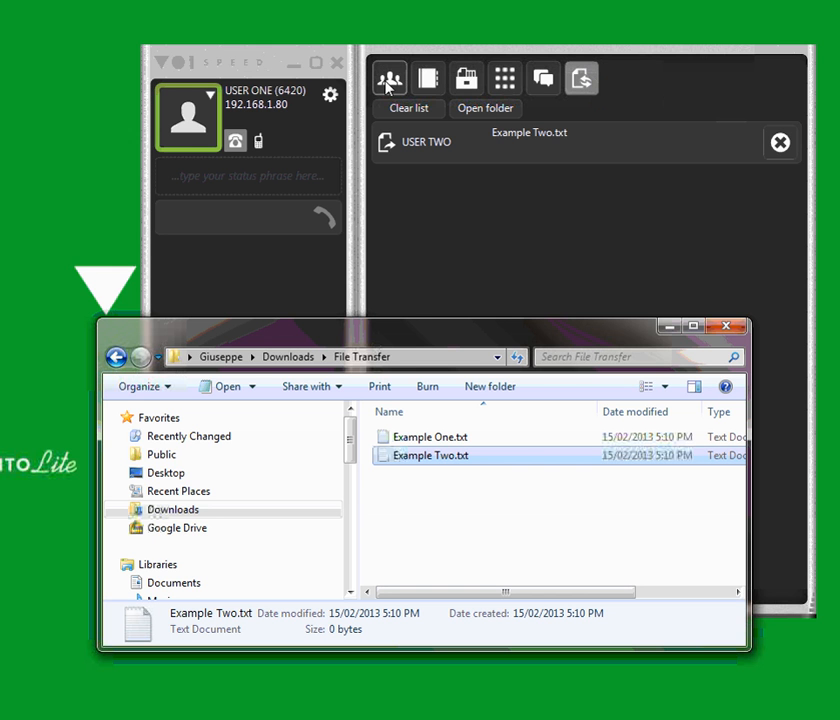
# - Show the Local PBX users list, then switch to the empty contacts phonebook
pyautogui.click(389, 79)
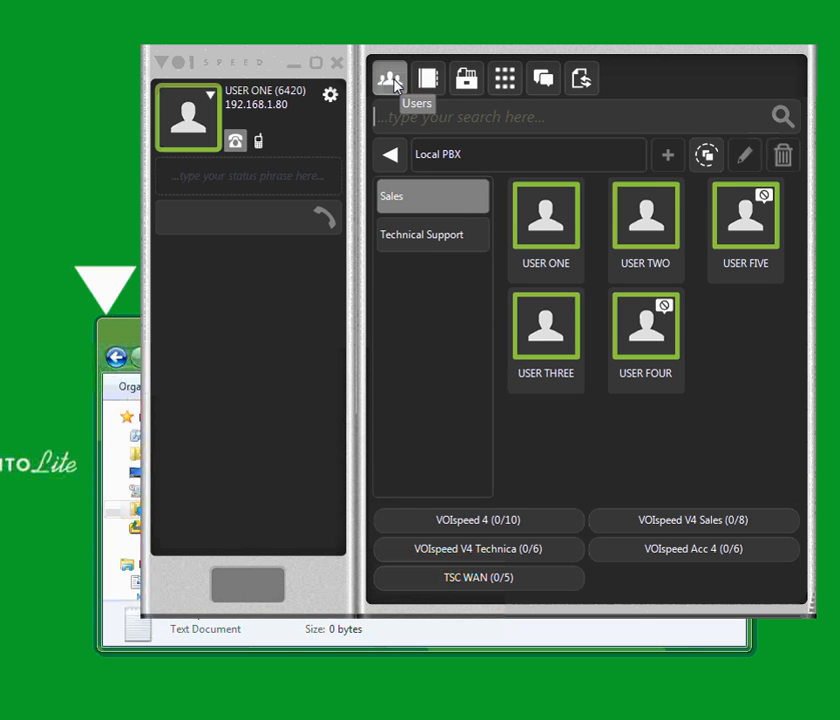
pyautogui.moveTo(595, 234)
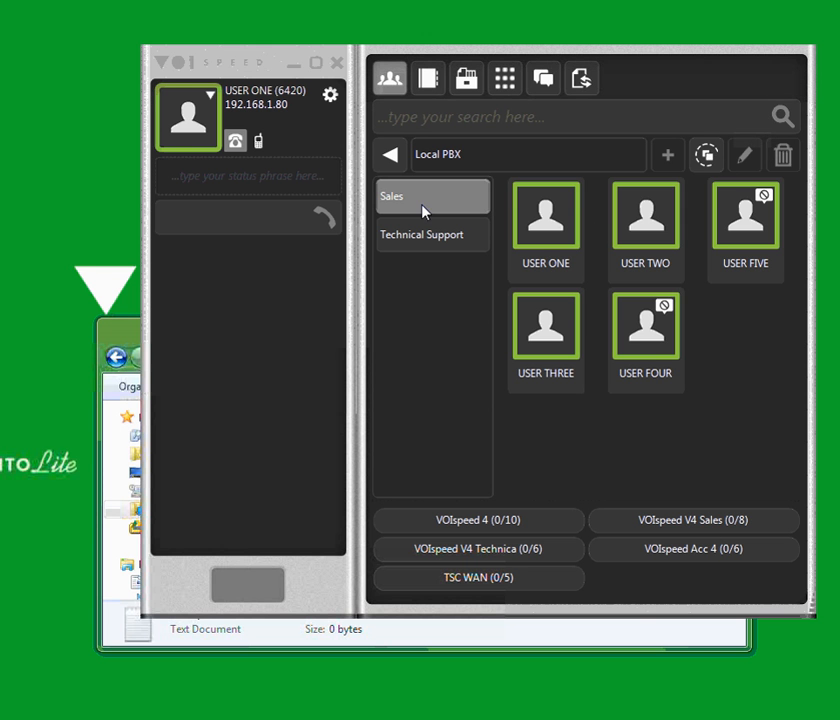
pyautogui.click(428, 78)
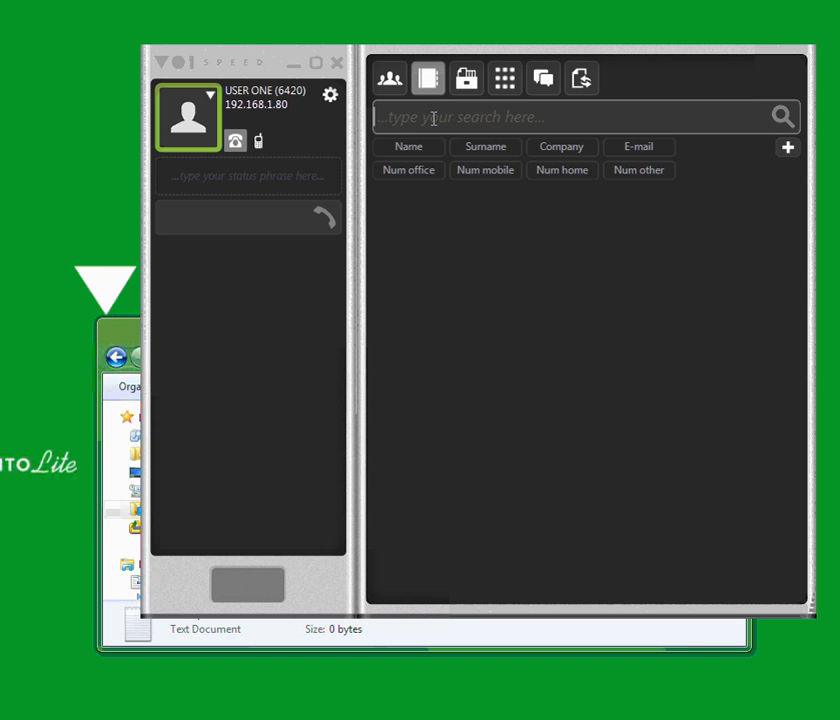
# - Search the phonebook for 'vtest' and view then close the vtest surname contact properties
pyautogui.write('vtest')
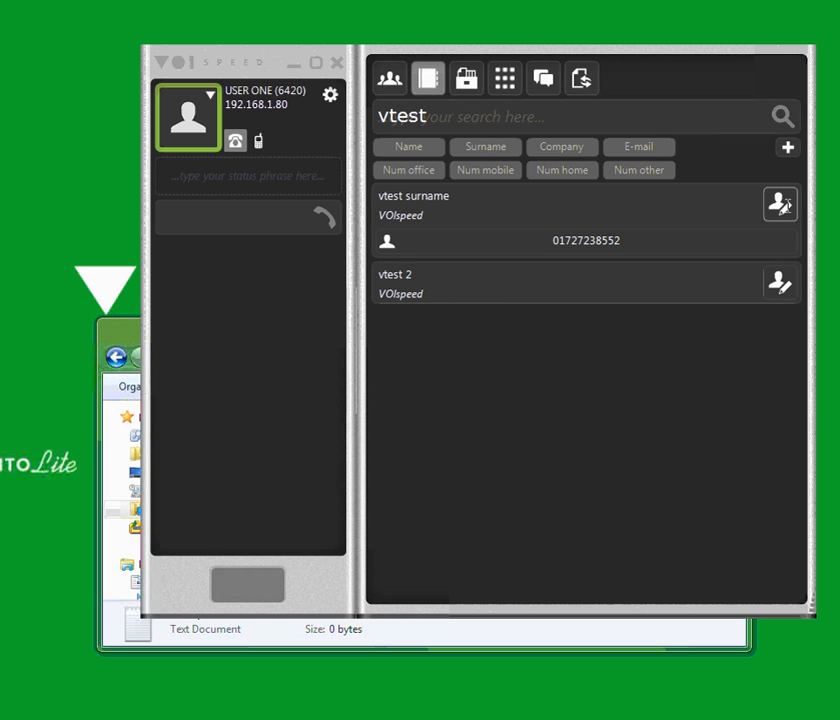
pyautogui.click(780, 204)
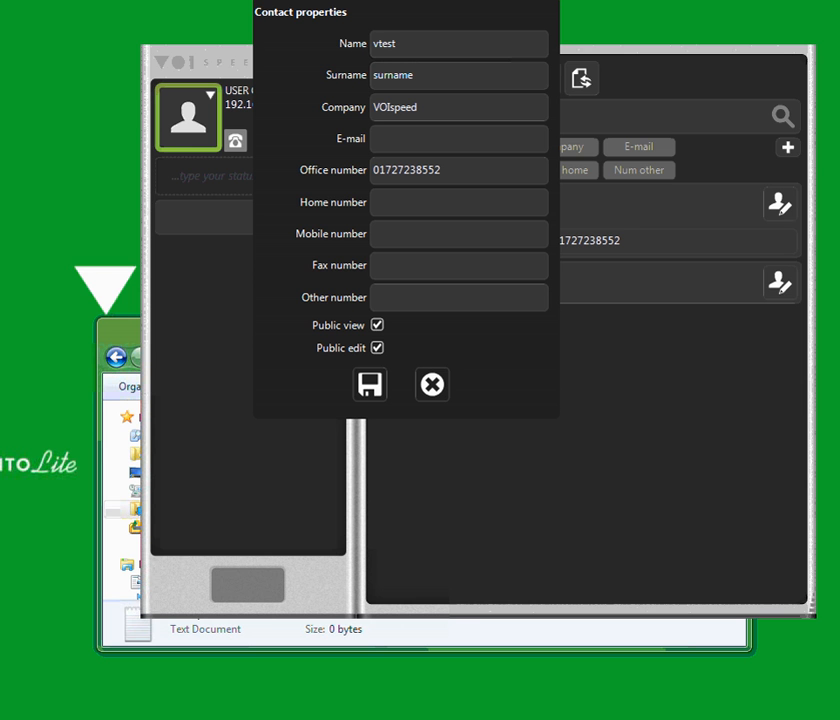
pyautogui.moveTo(143, 444)
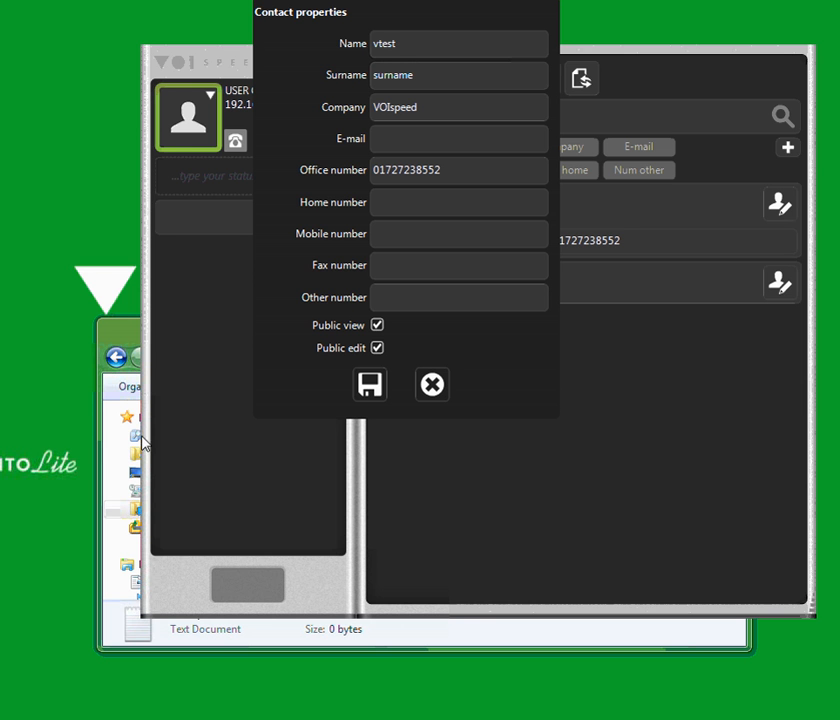
pyautogui.click(370, 385)
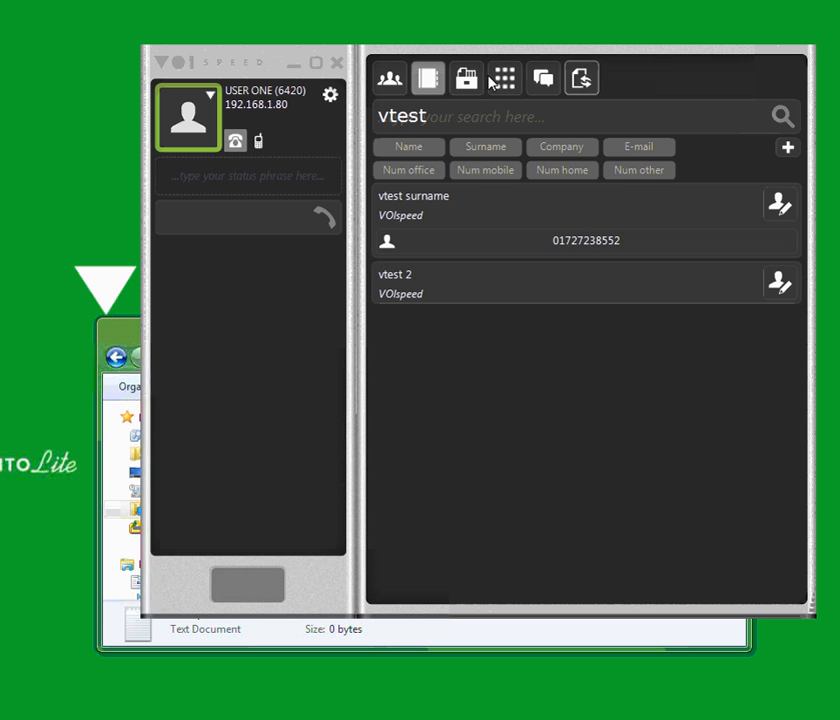
pyautogui.moveTo(466, 78)
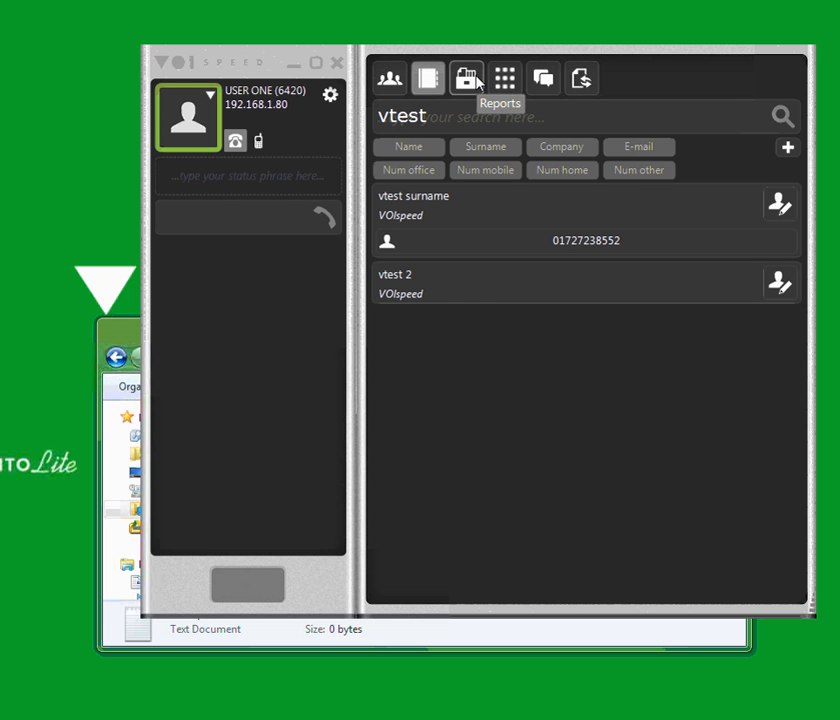
# - Show the call reports listing calls since last month with USER FIVE, vtest surname, USER TWO
pyautogui.click(466, 78)
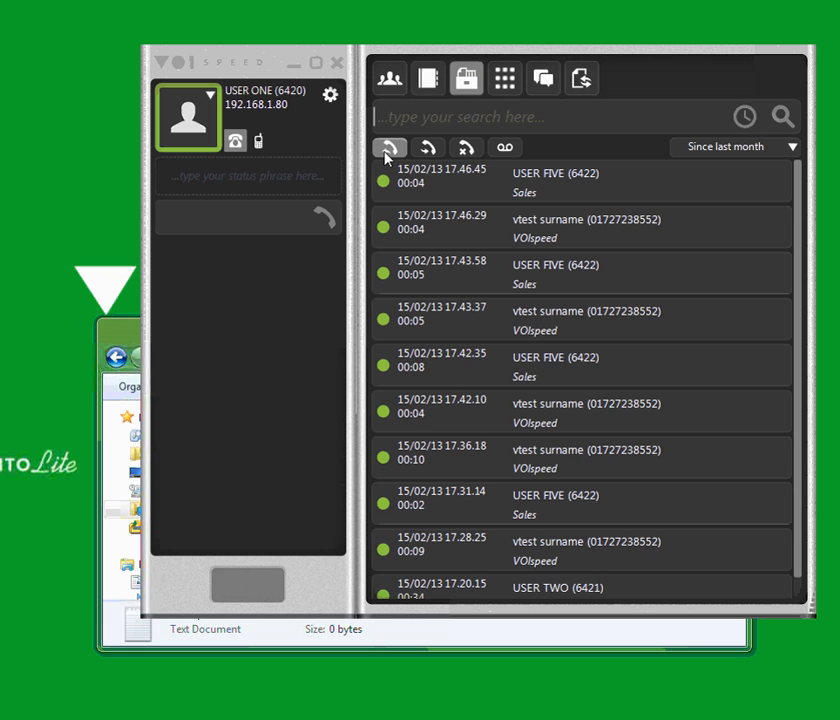
pyautogui.moveTo(389, 147)
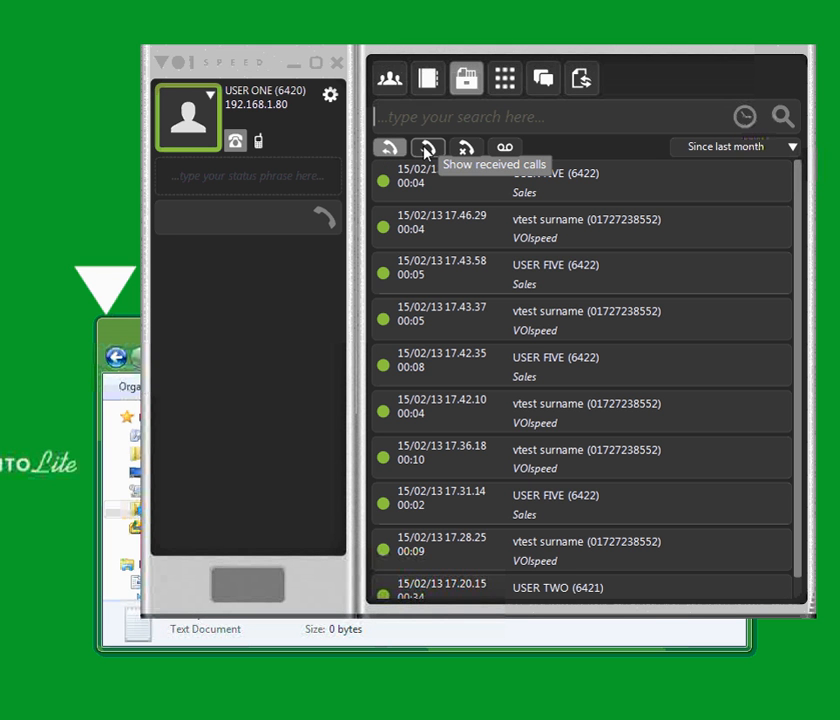
pyautogui.moveTo(465, 148)
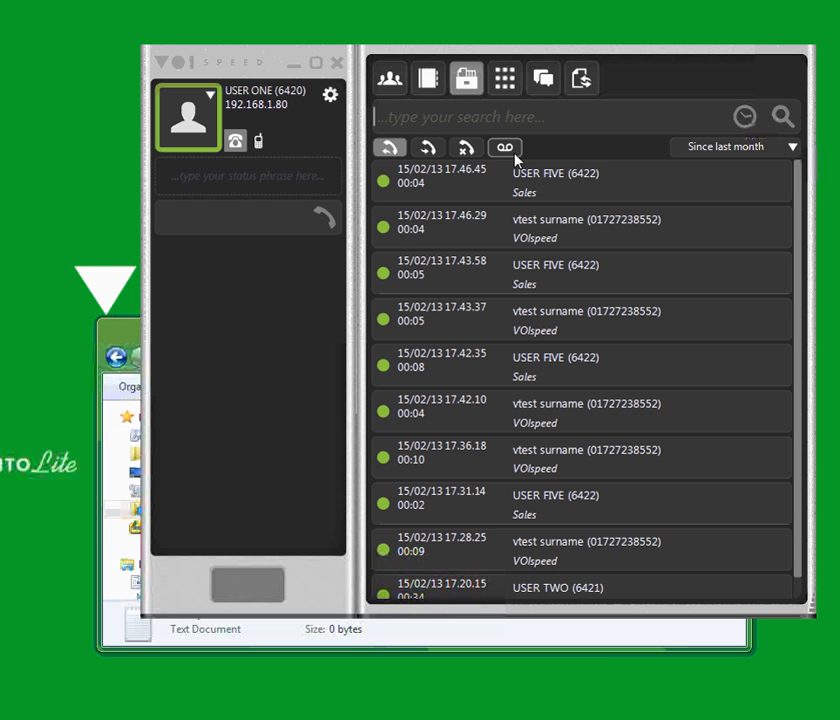
pyautogui.moveTo(505, 147)
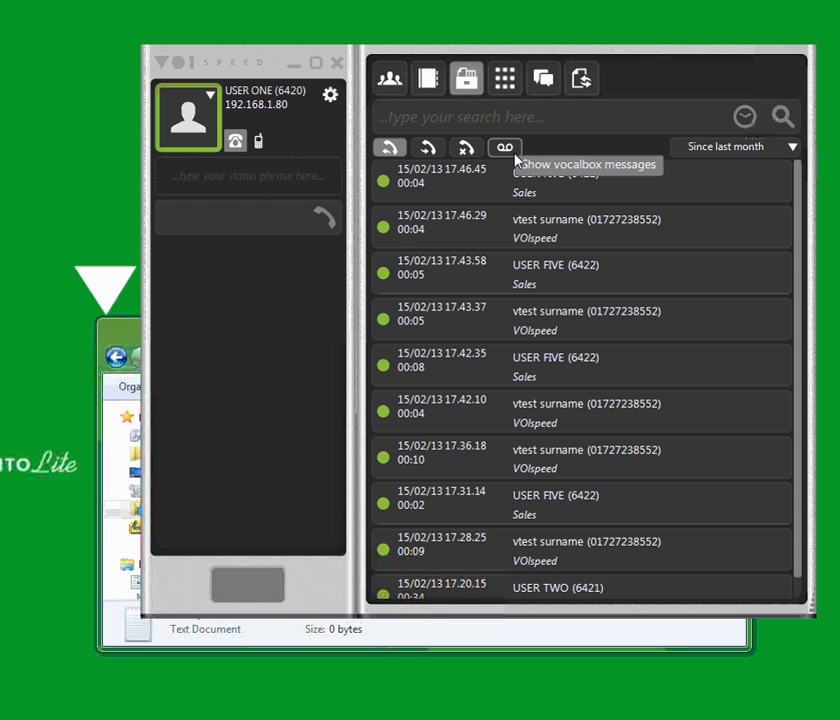